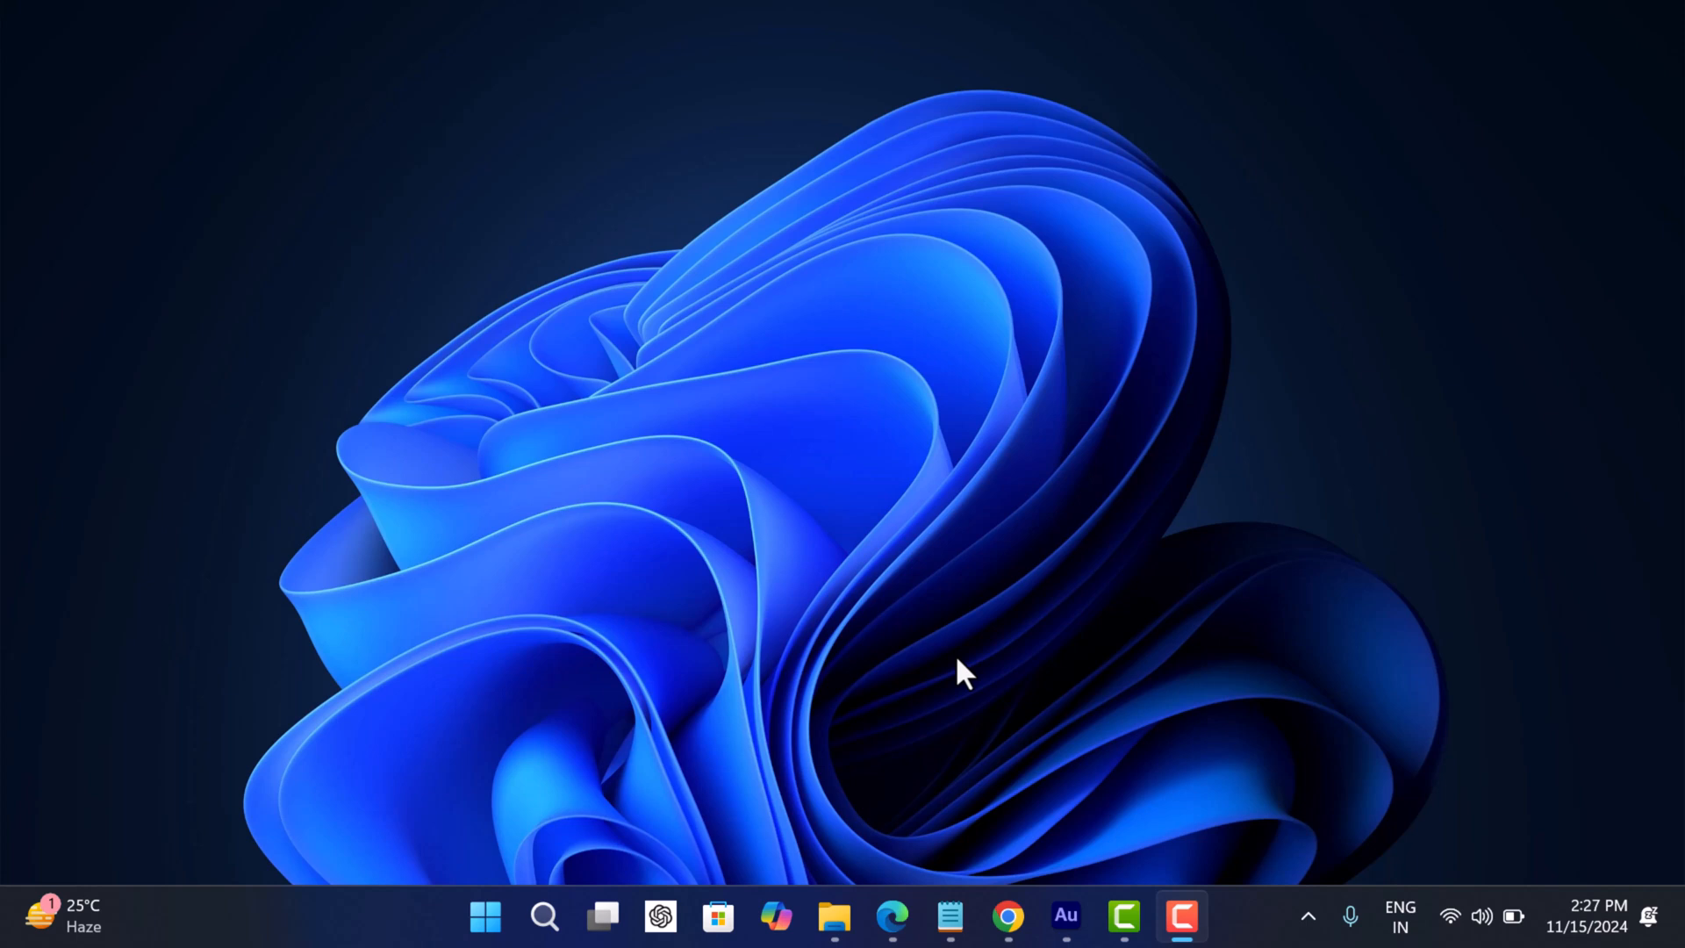
mouse_move(943, 688)
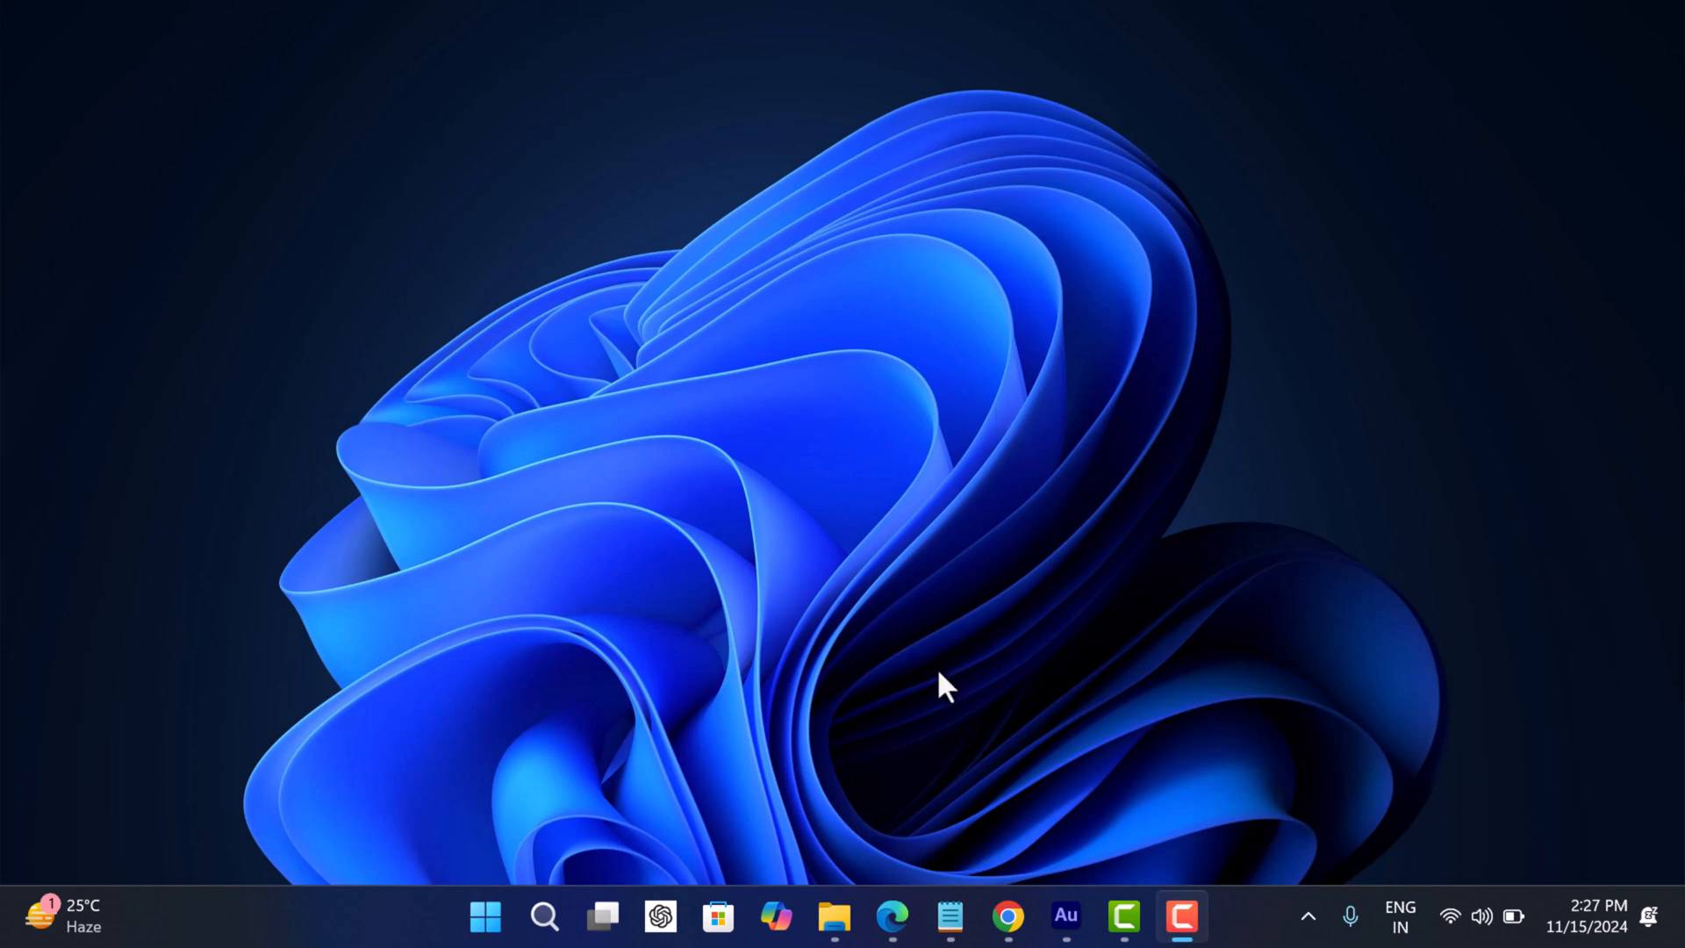
mouse_move(991, 825)
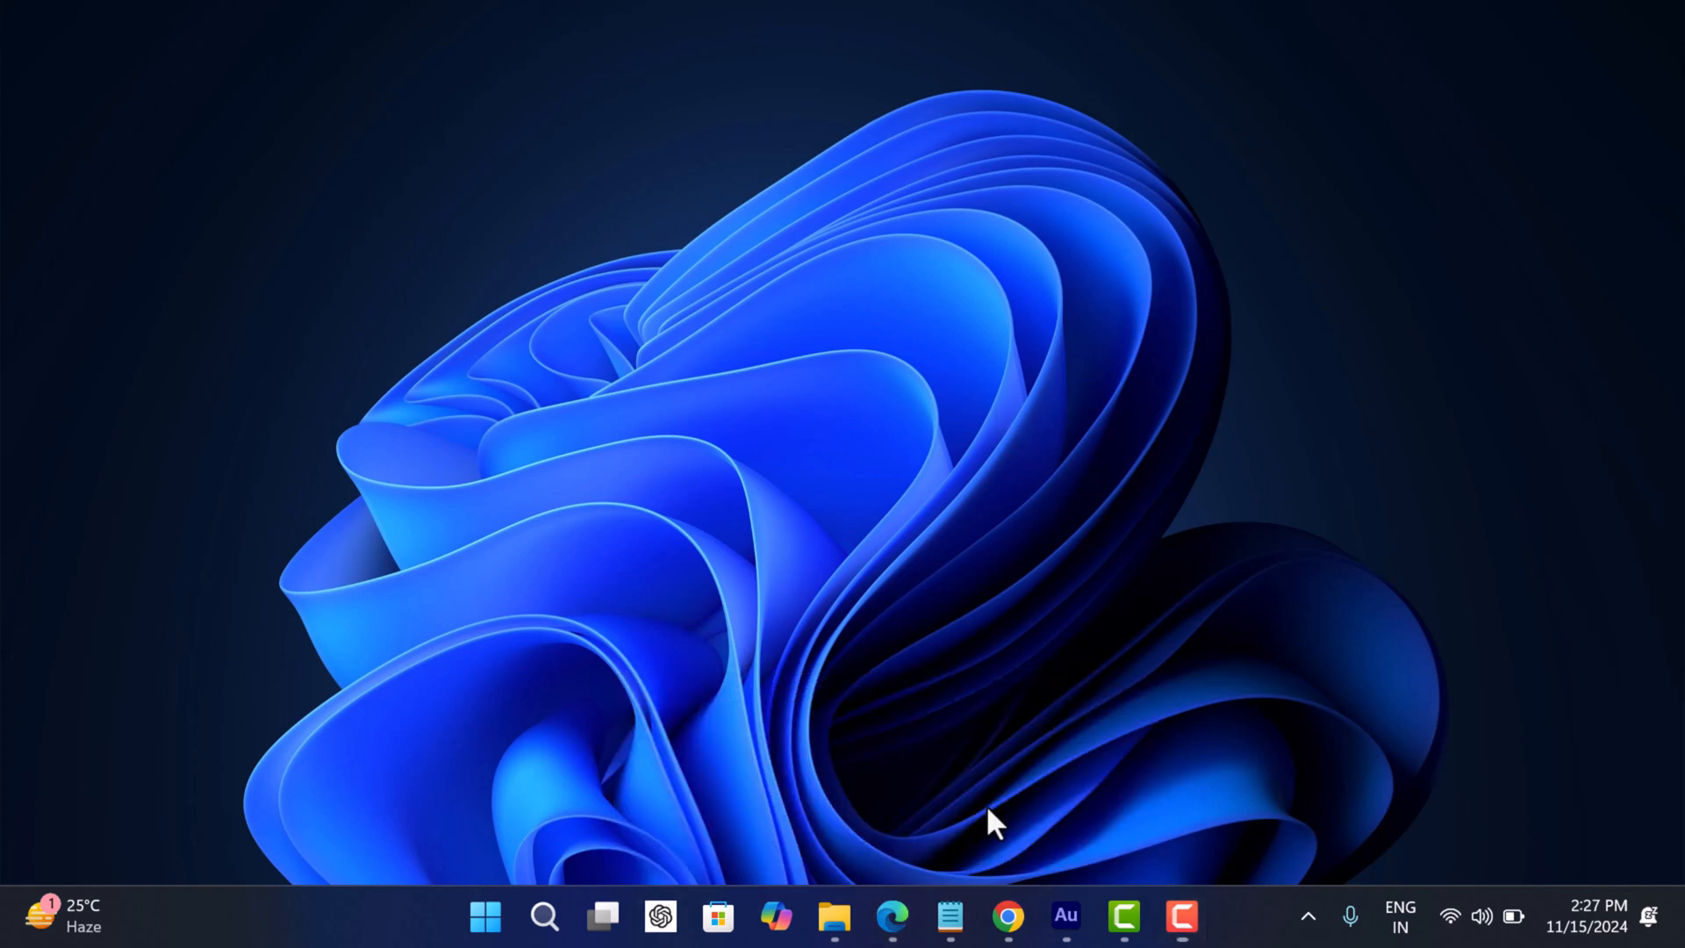
- Show the Windows 11 Arm64 download page and expand the list of downloadable editions
left_click(890, 916)
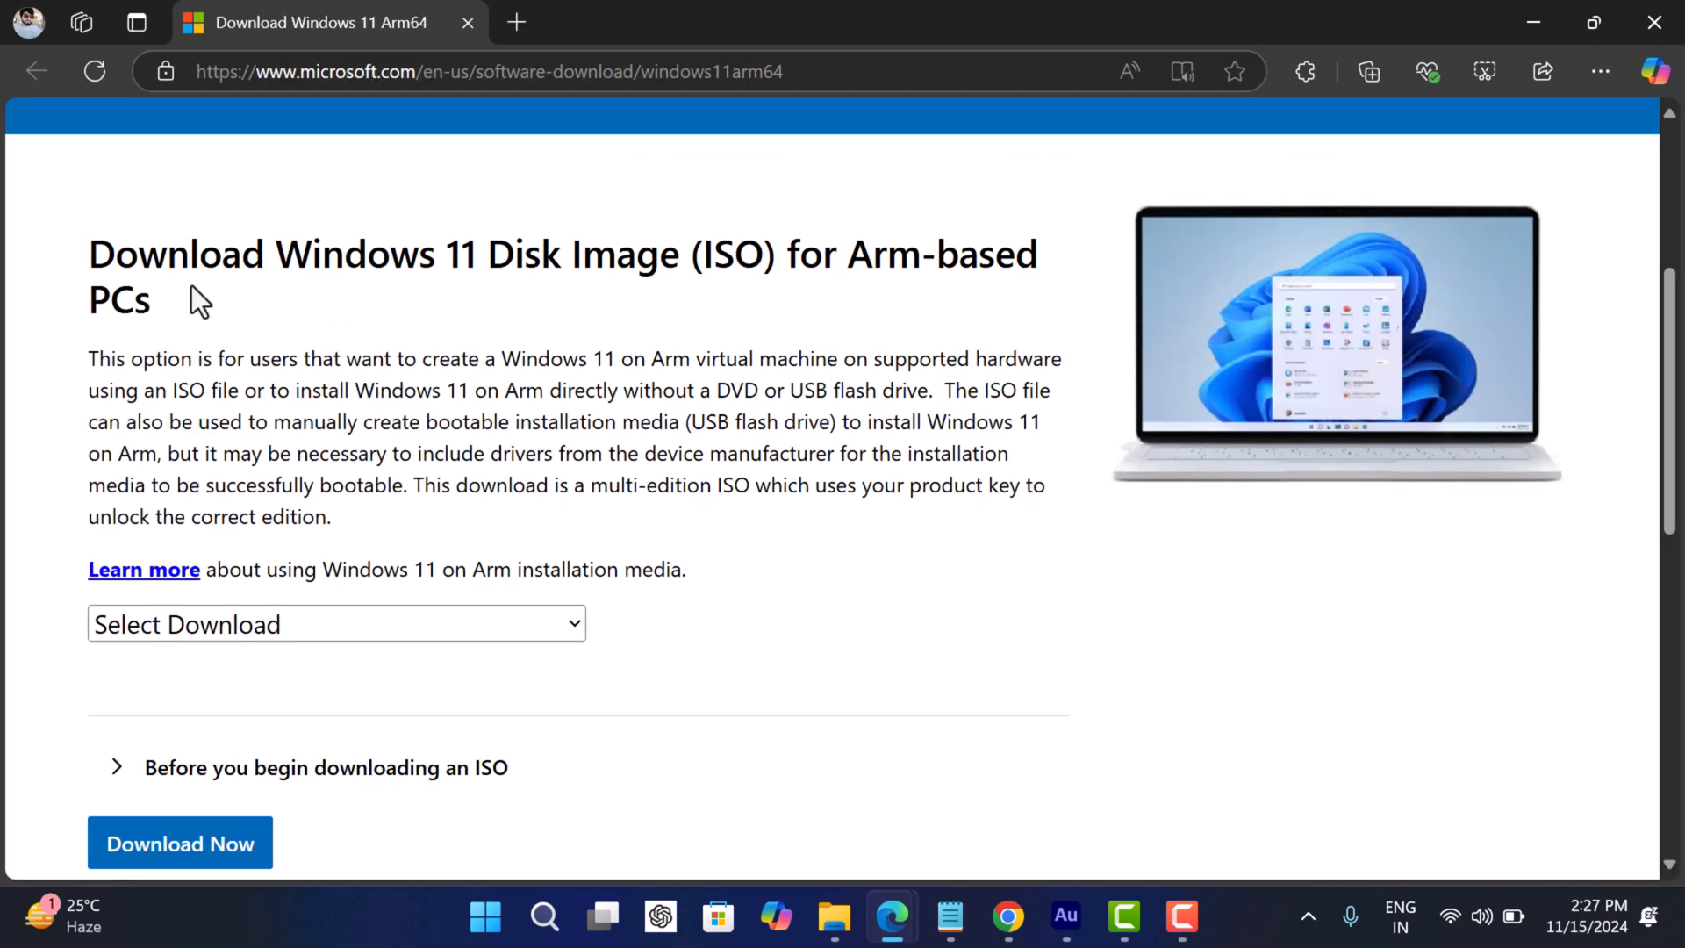
mouse_move(551, 336)
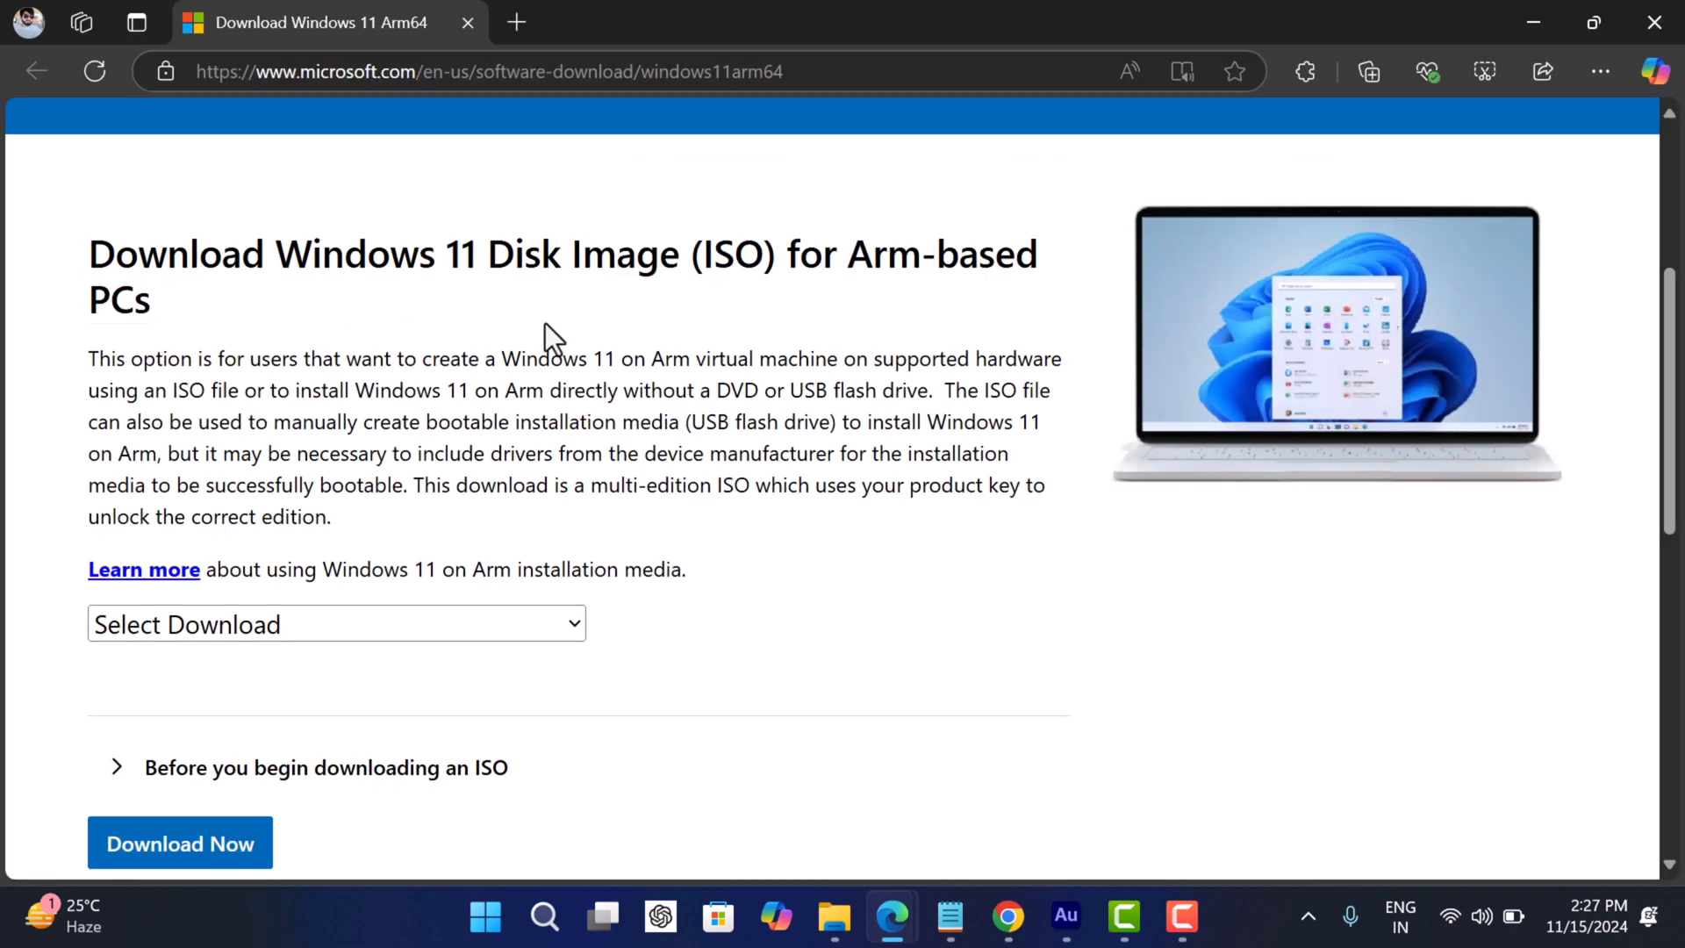
mouse_move(497, 358)
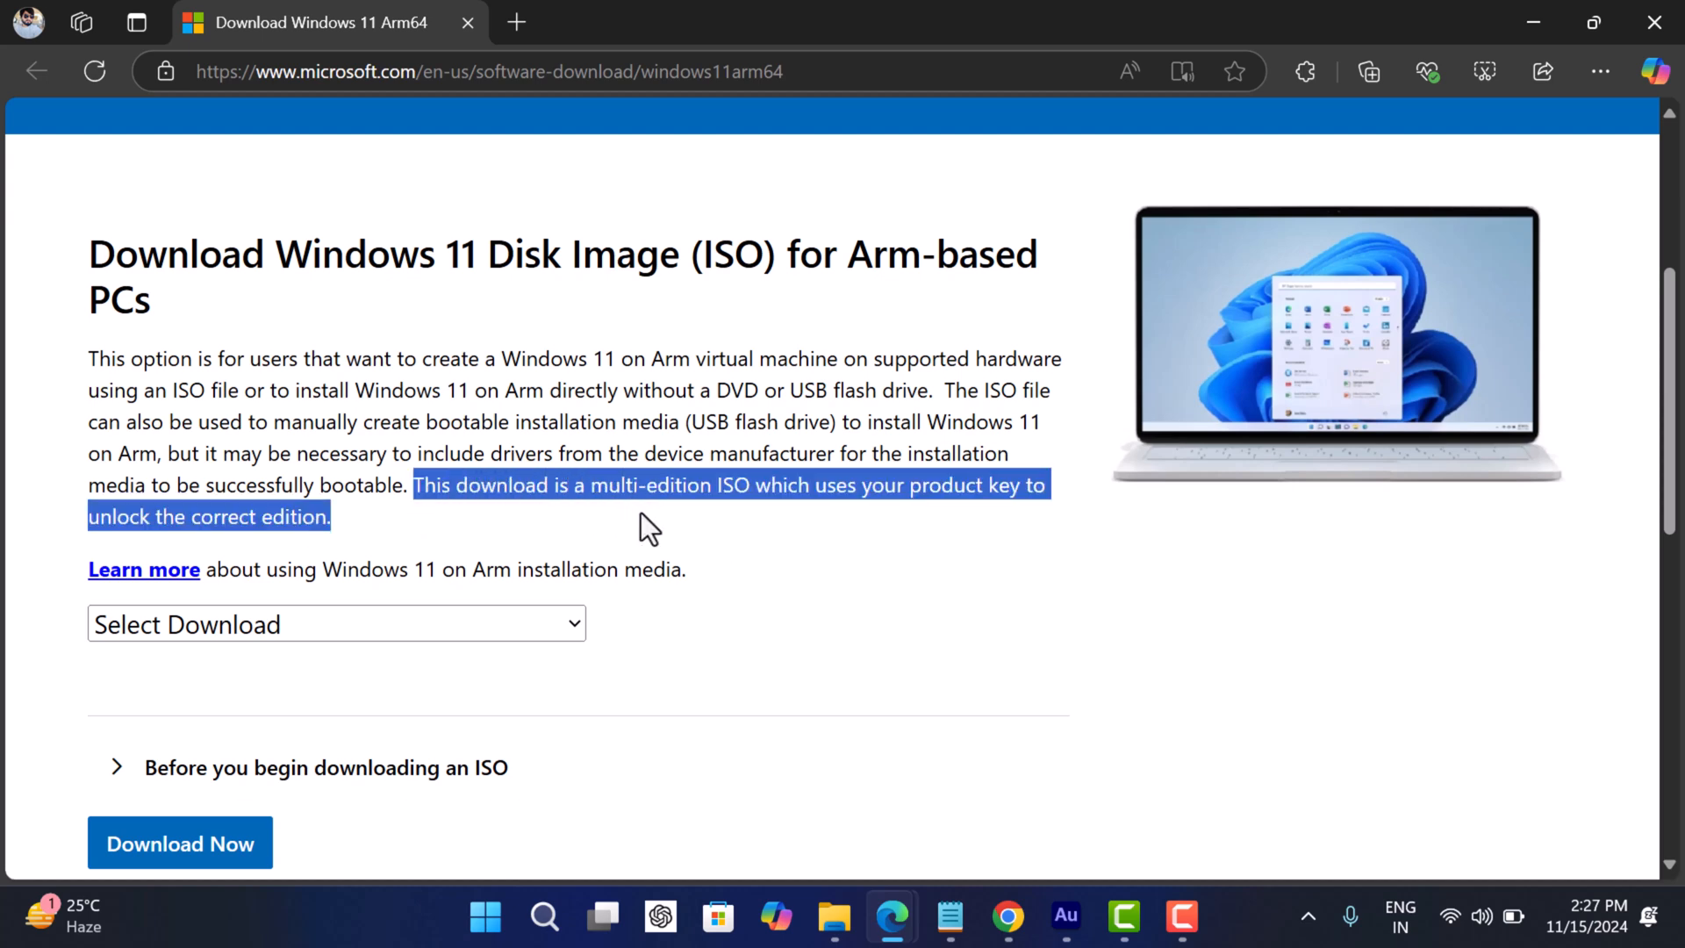
left_click(731, 542)
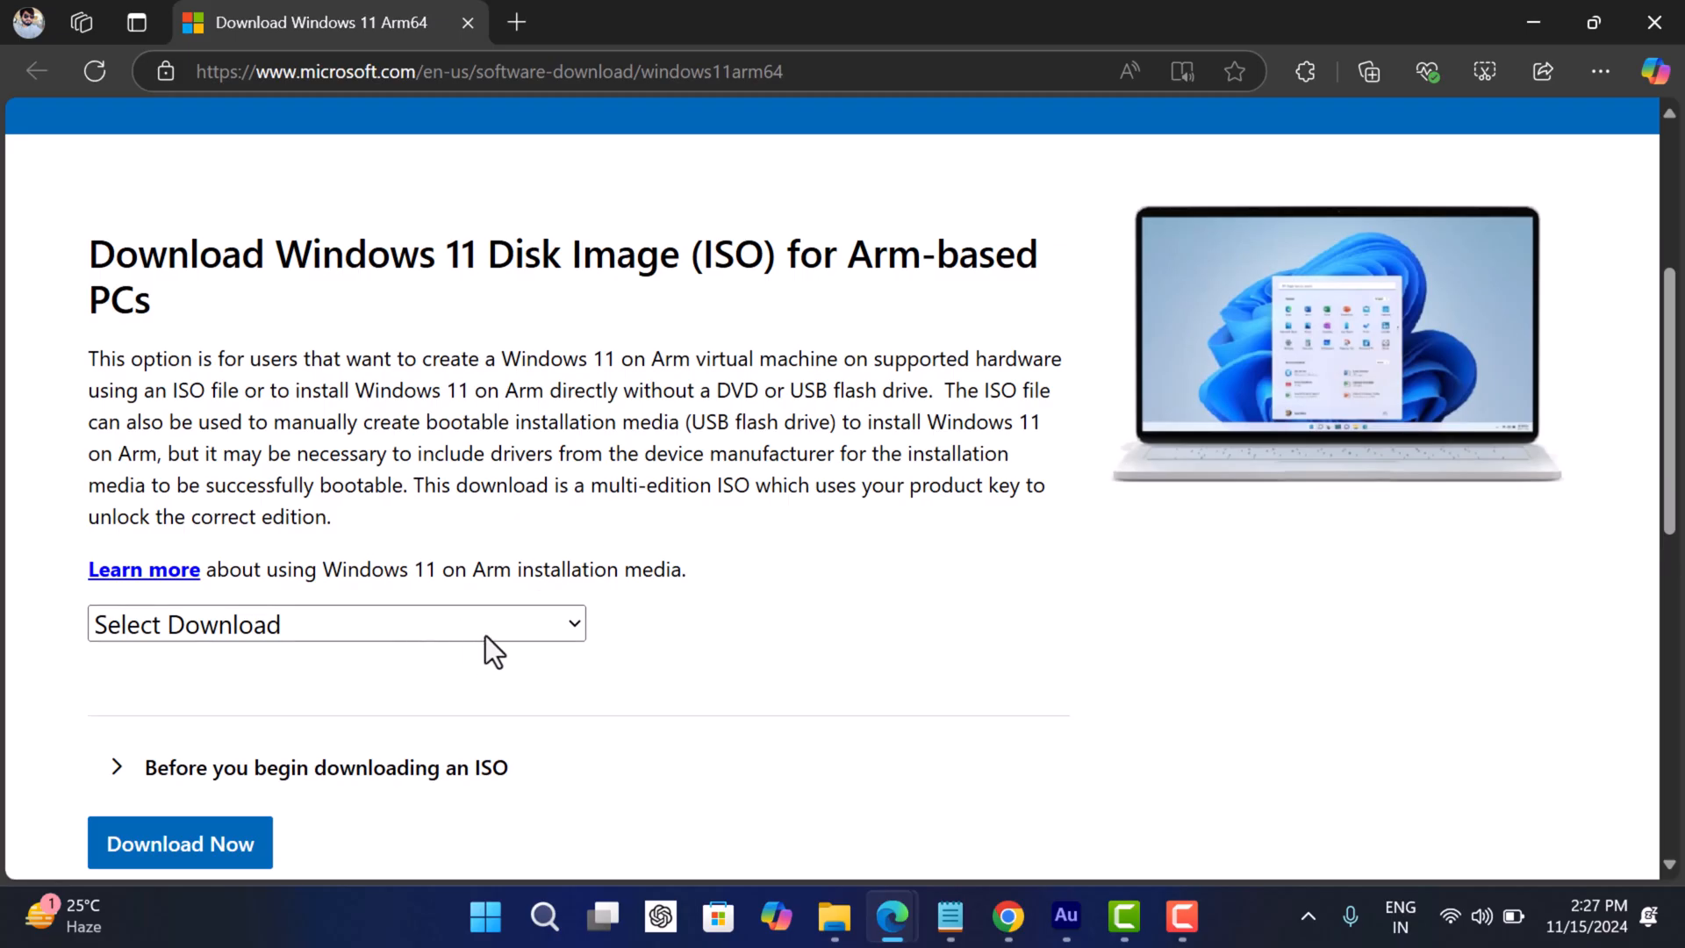
left_click(336, 624)
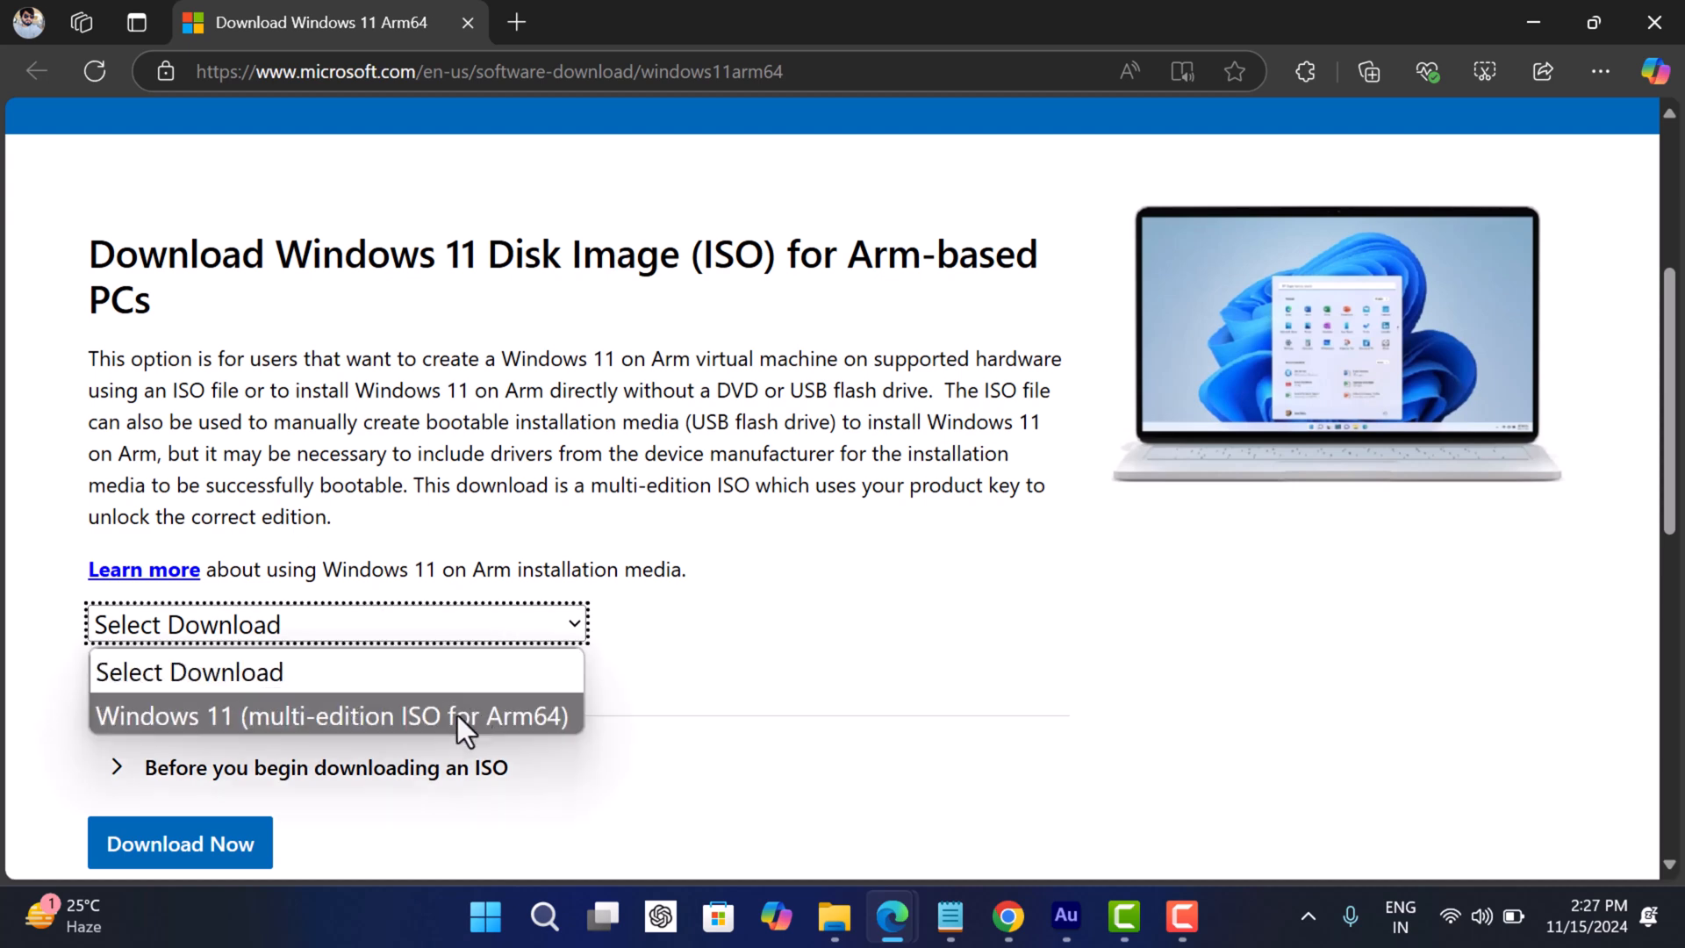
- Choose 'Windows 11 (multi-edition ISO for Arm64)' and submit it with Download Now
left_click(331, 716)
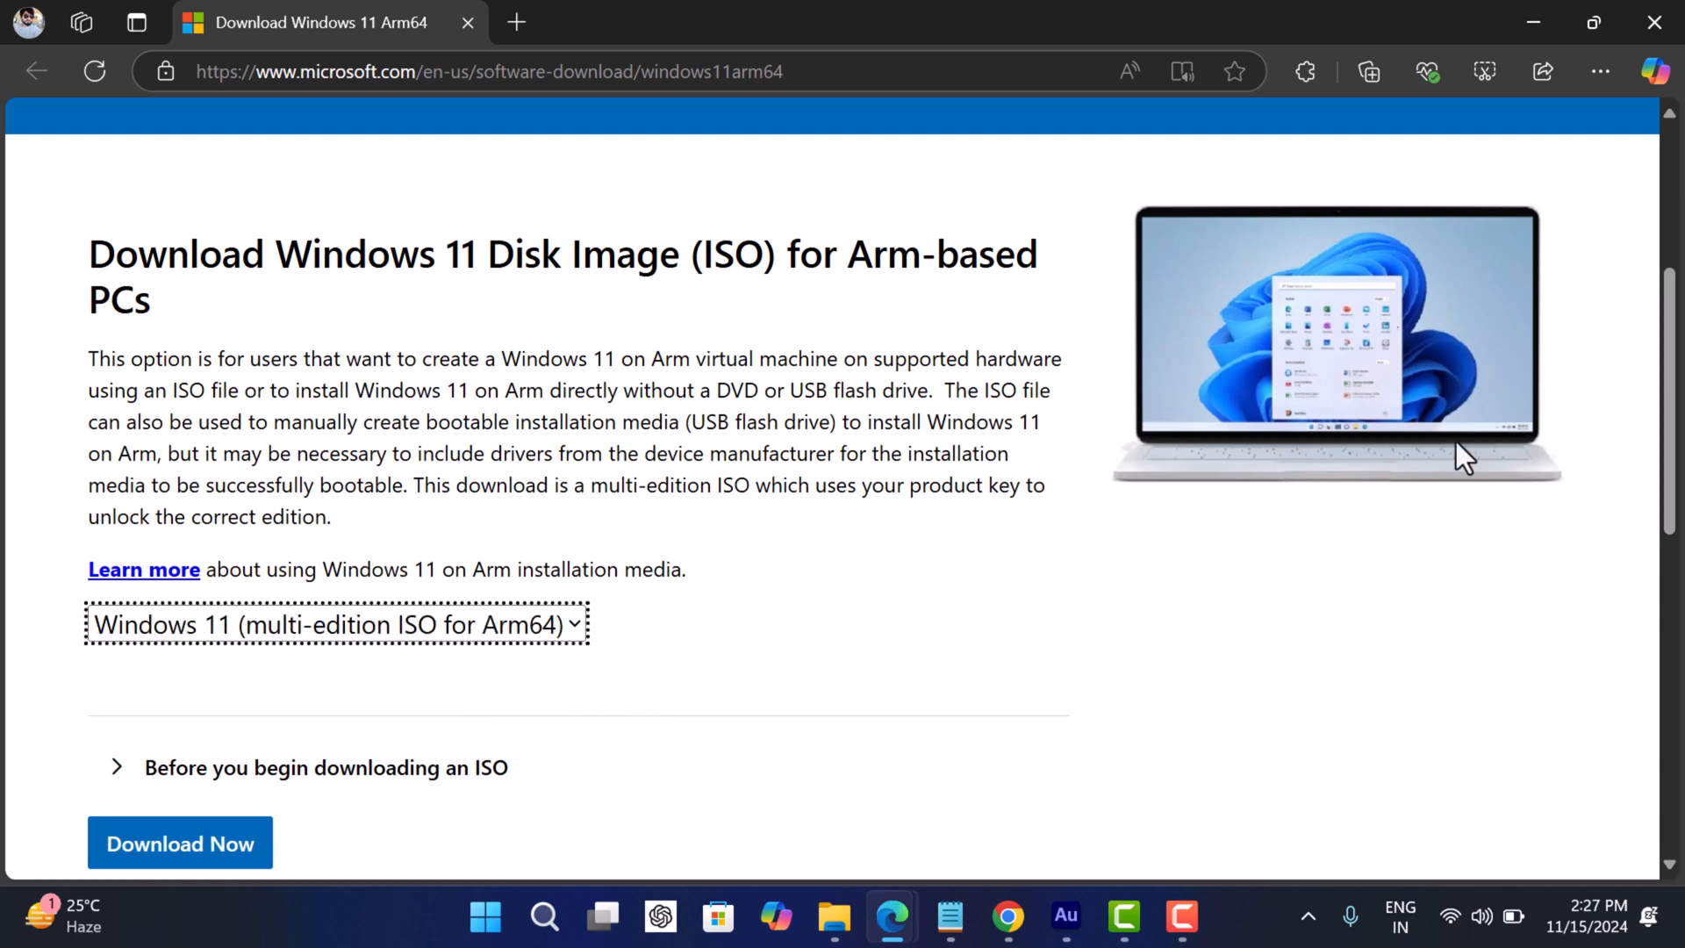
scroll("down", 3)
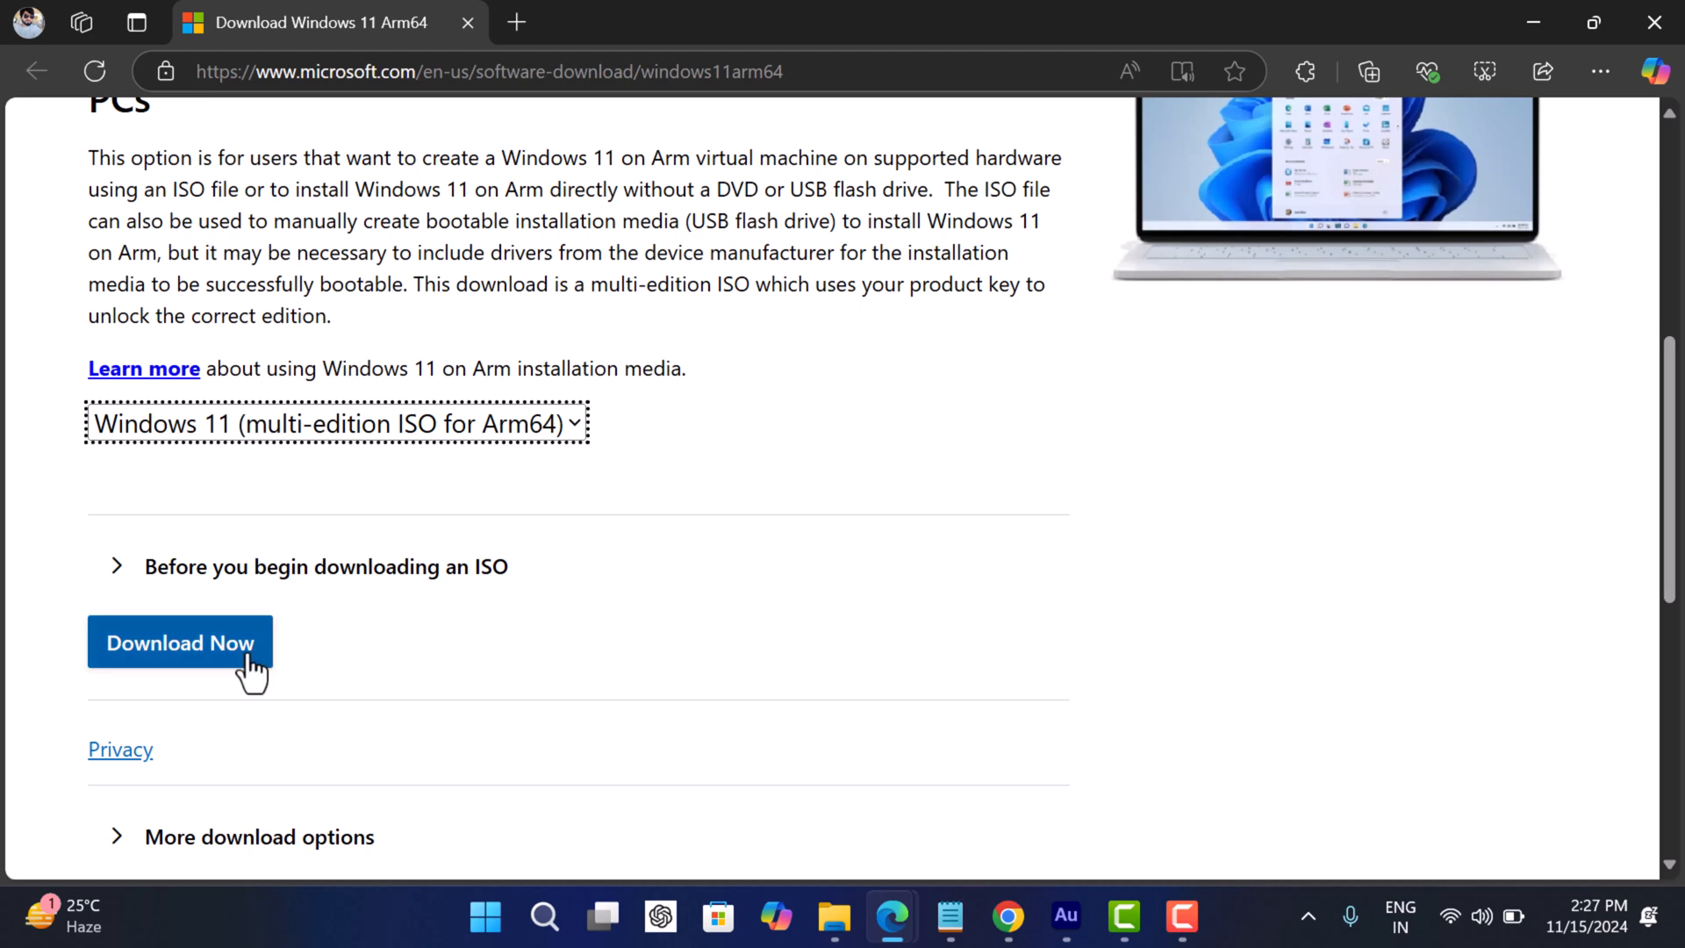
left_click(179, 641)
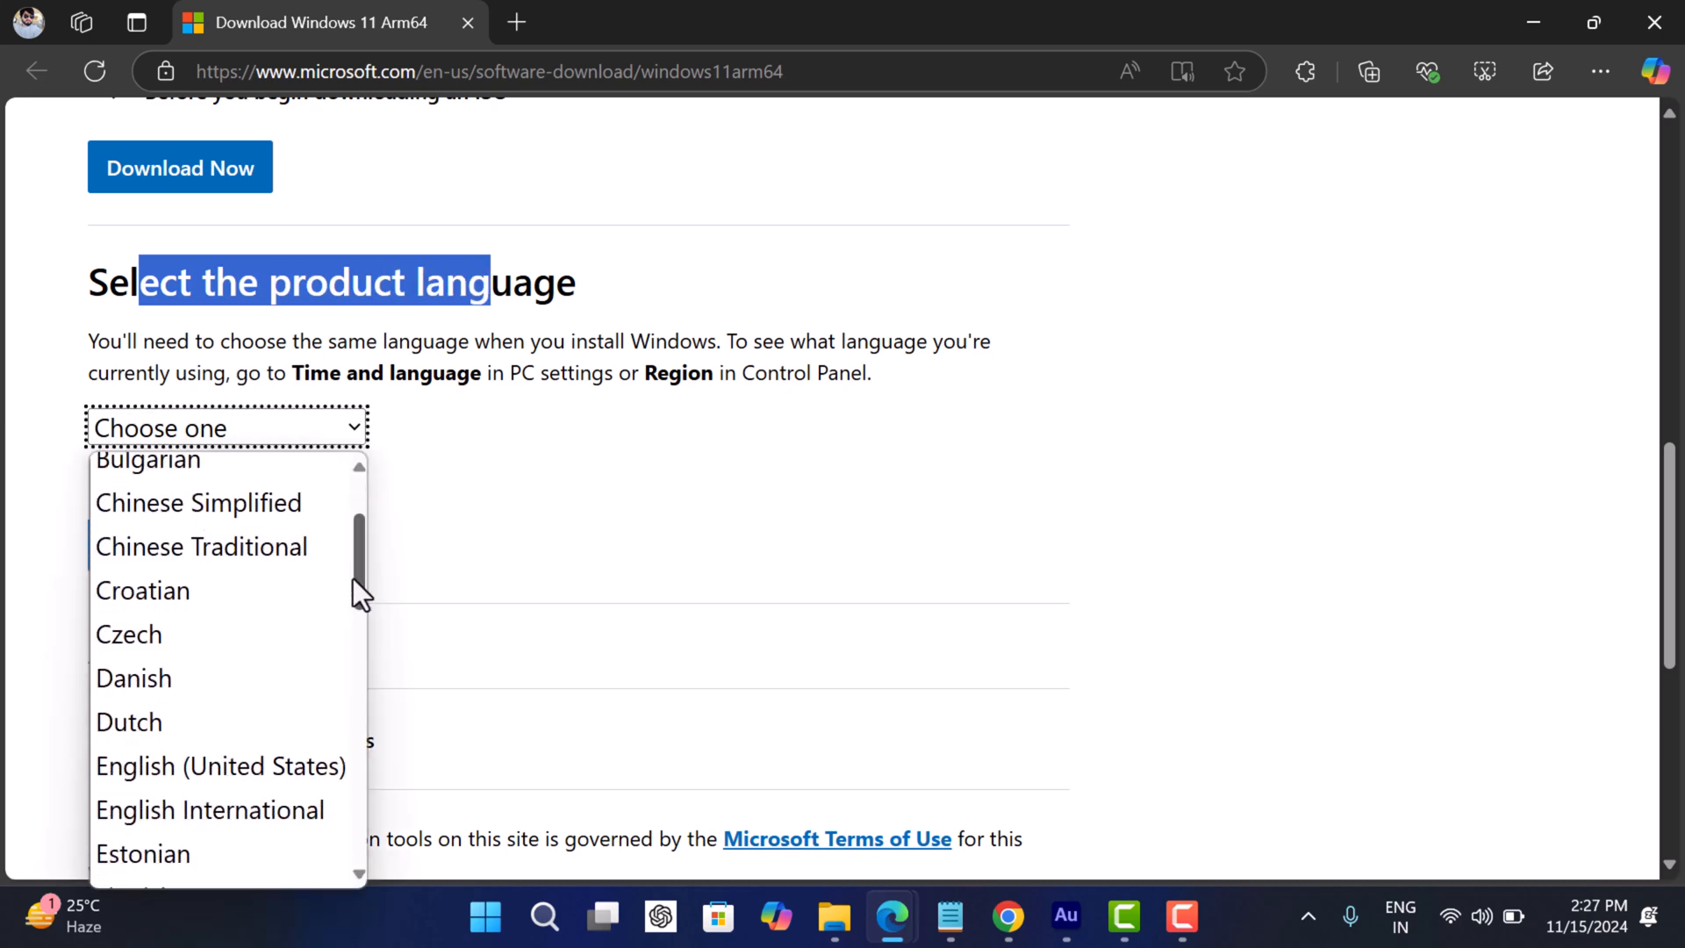
- Confirm English (United States) as the product language to reveal the Arm64 English download link
left_click(220, 765)
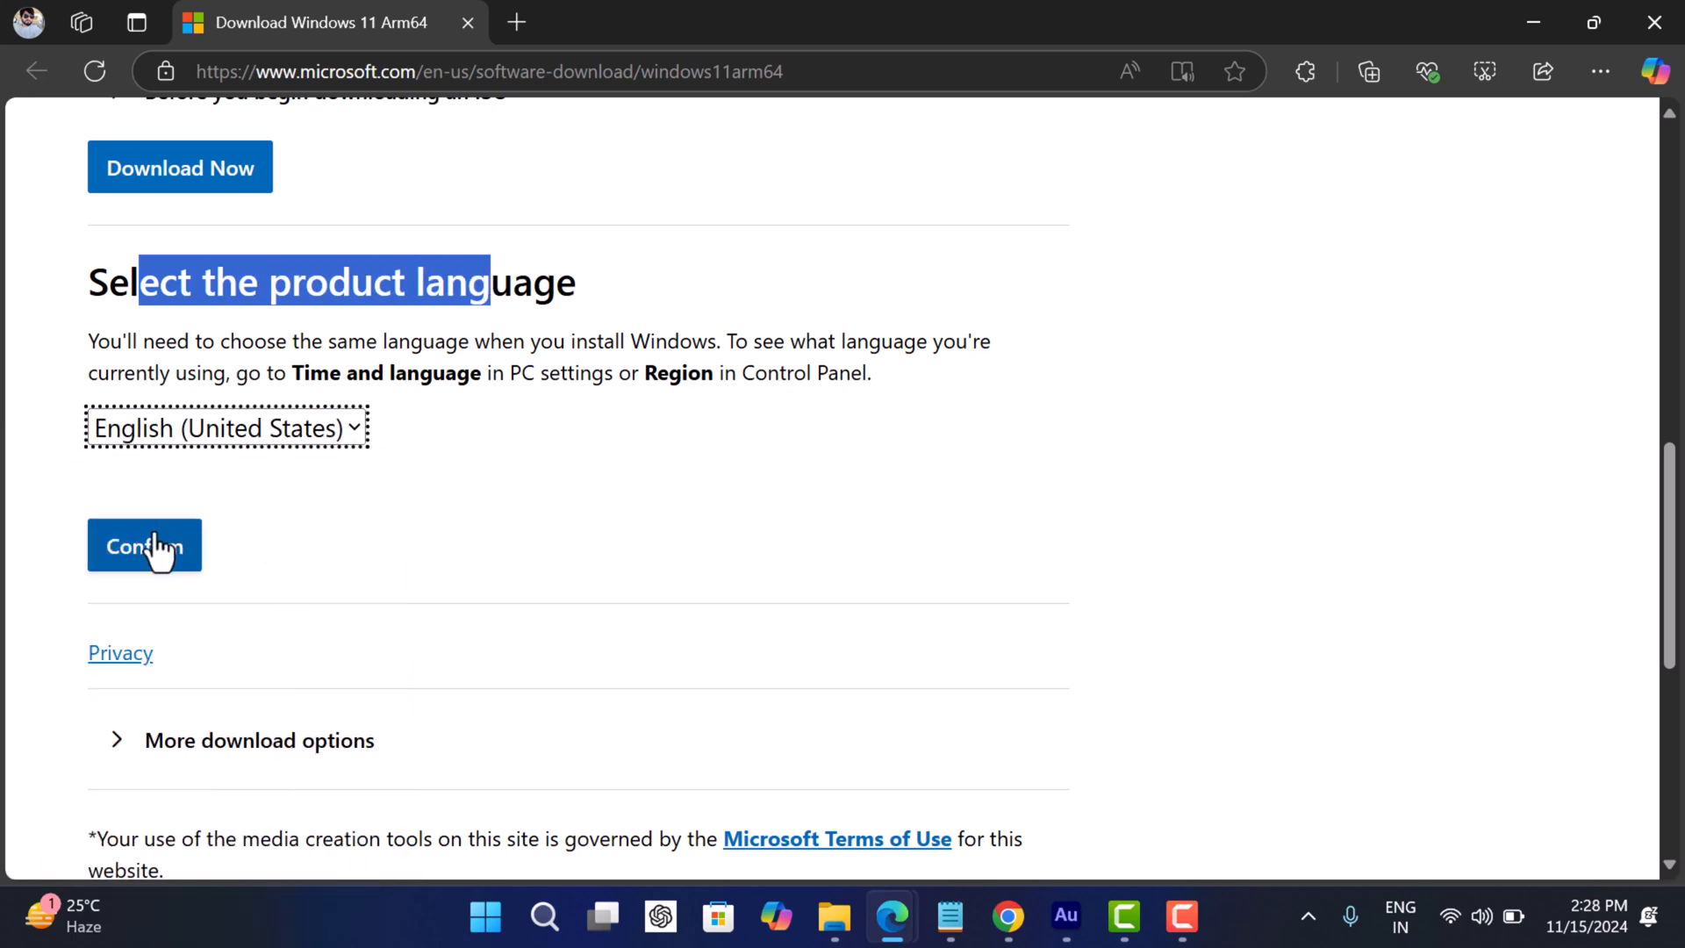
left_click(144, 545)
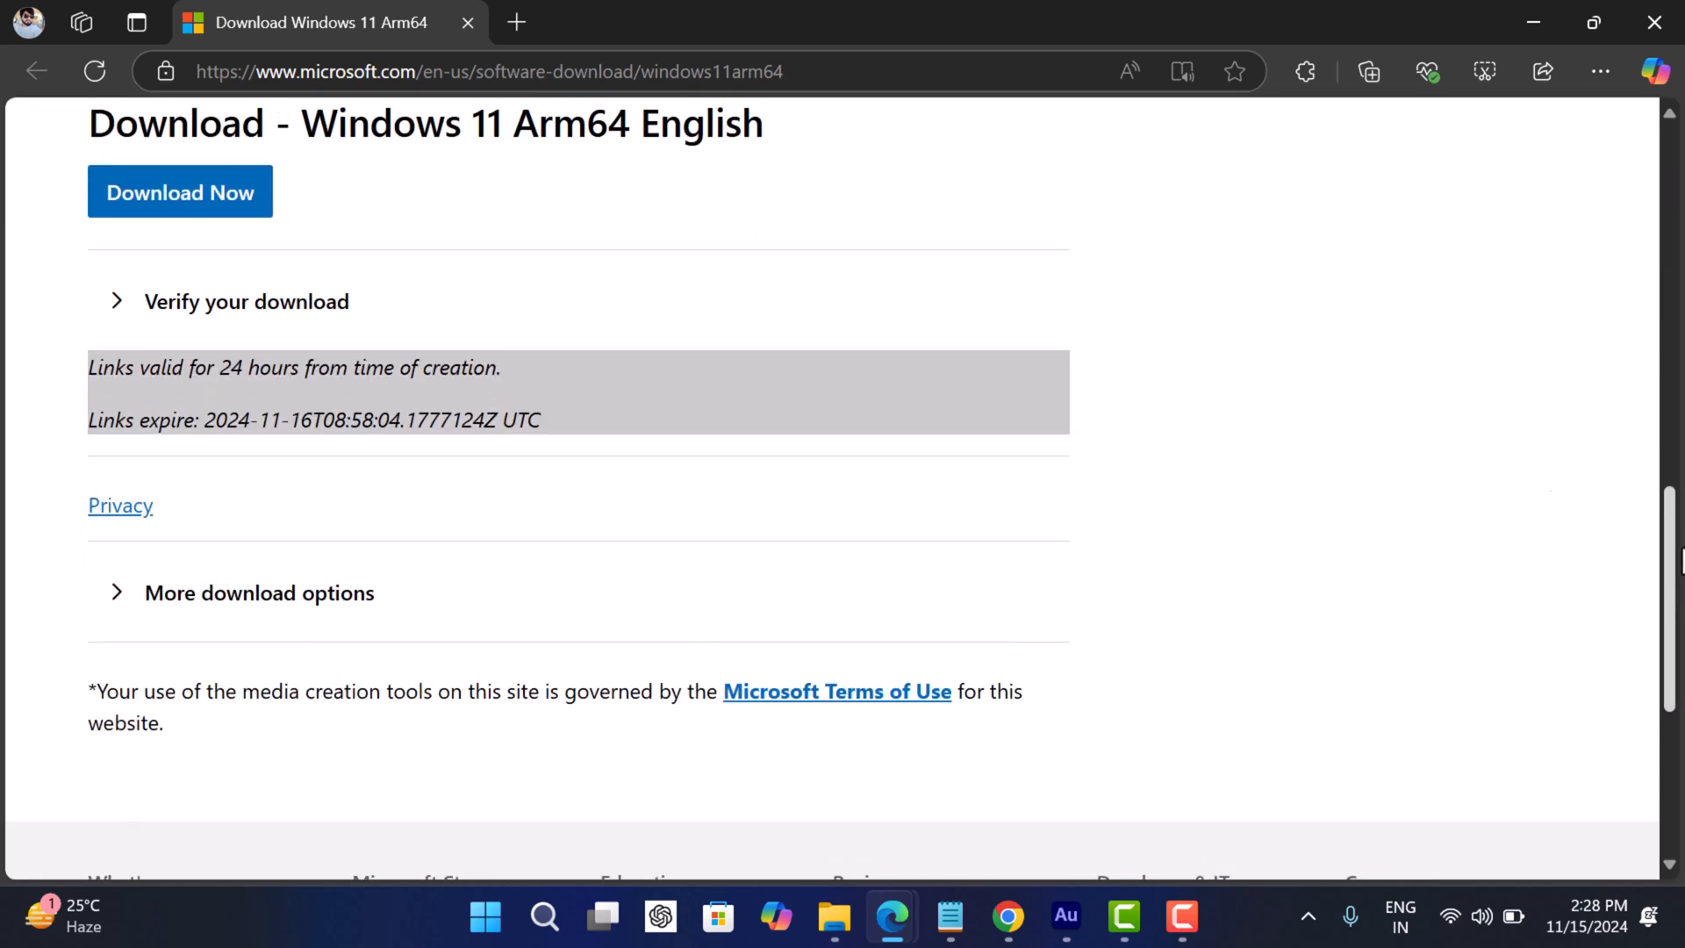
scroll("up", 3)
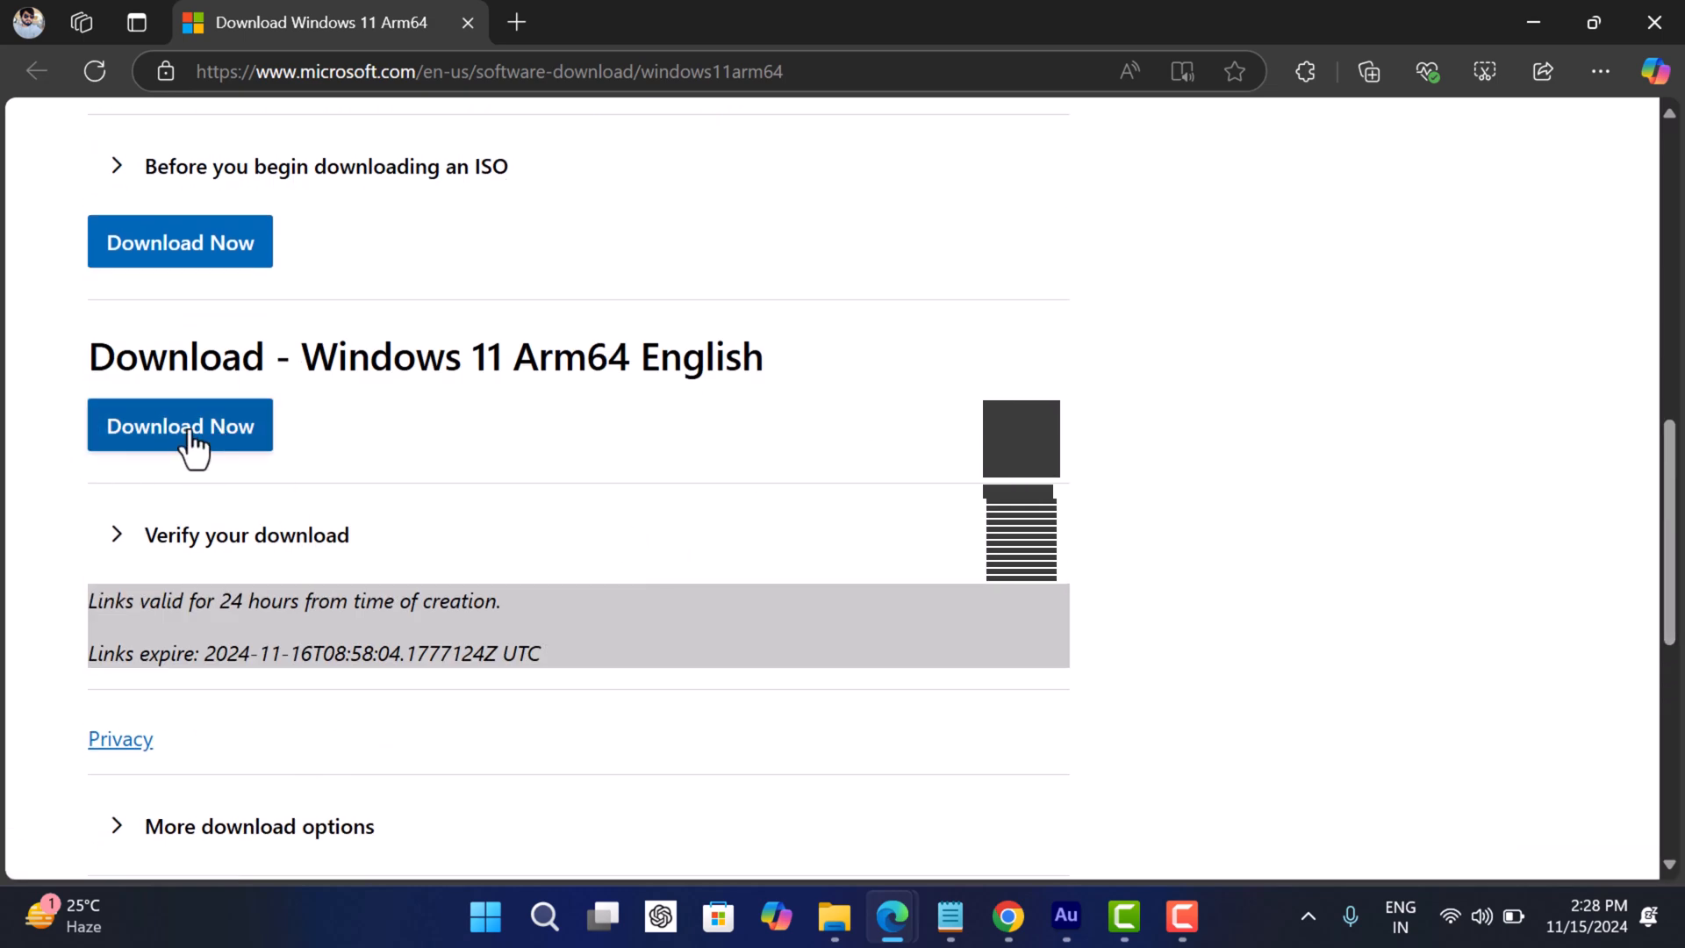
- Begin downloading Win11_24H2_English_Arm64.iso (5.1 GB)
left_click(179, 426)
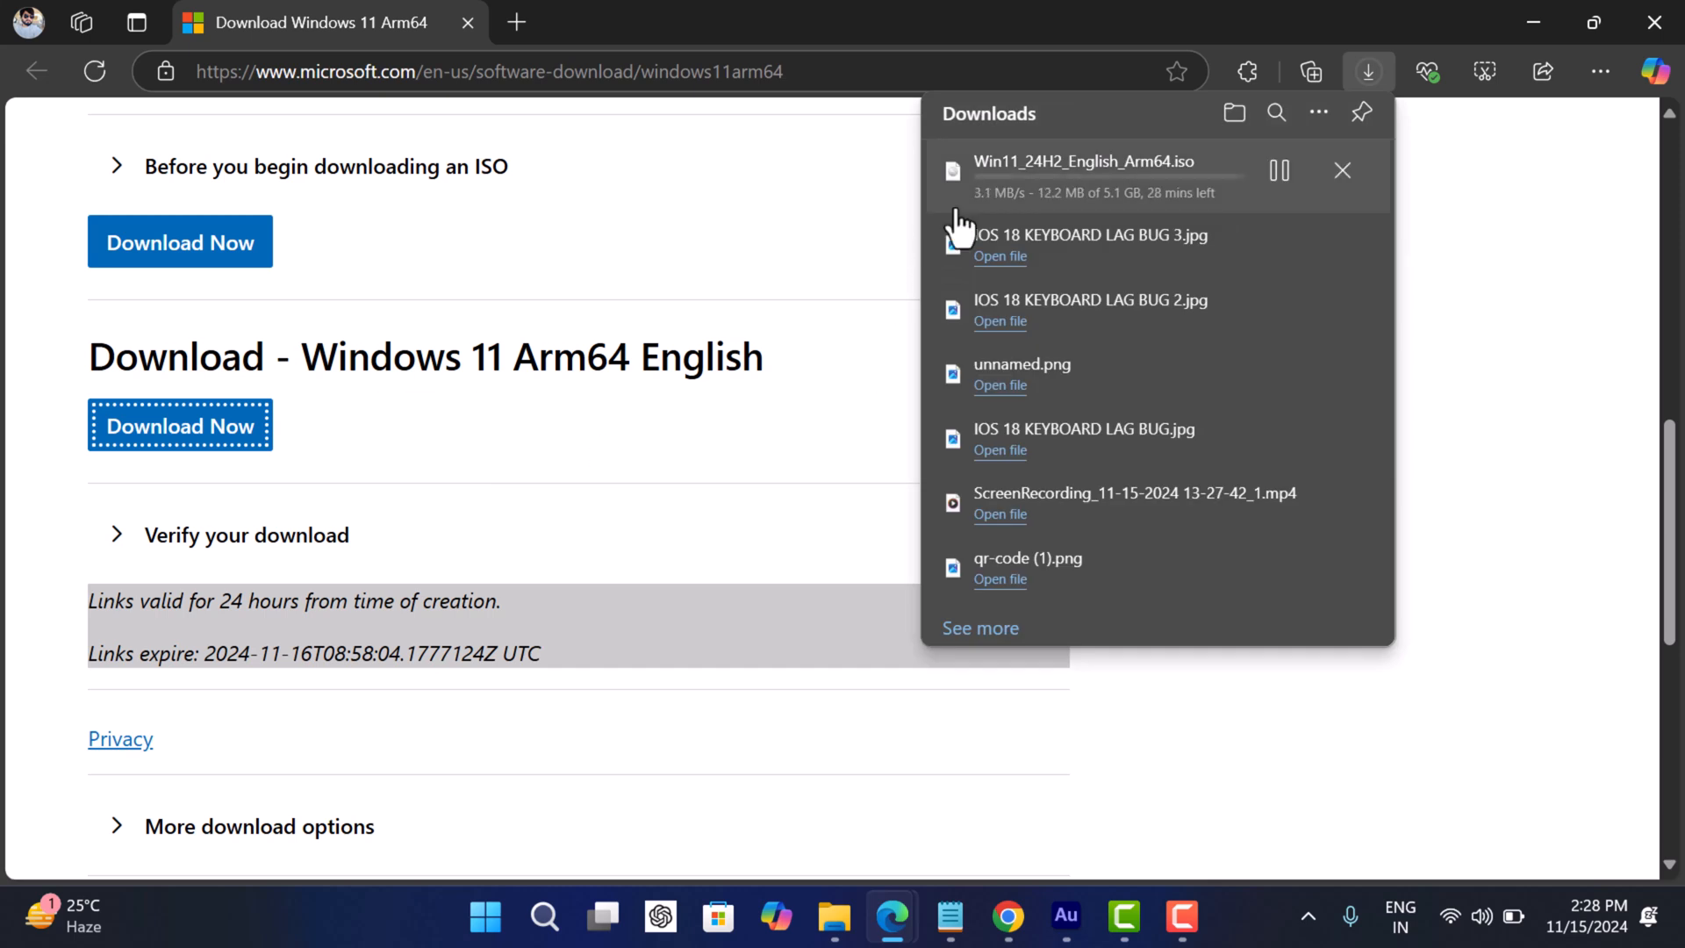
mouse_move(1160, 177)
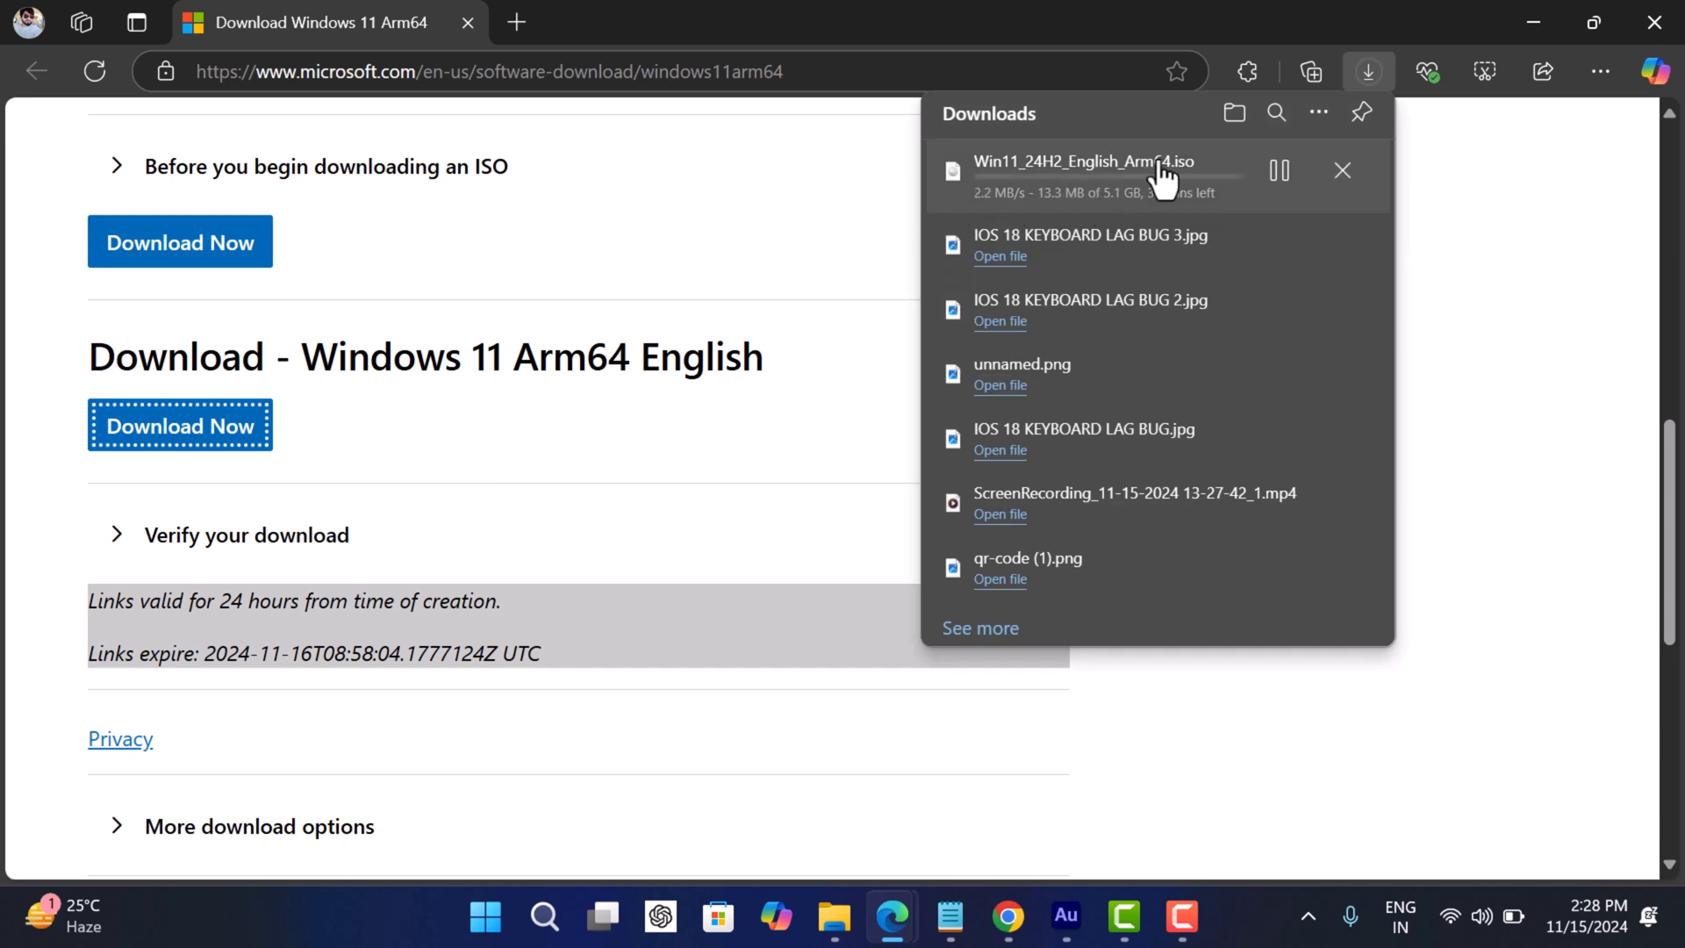
mouse_move(881, 231)
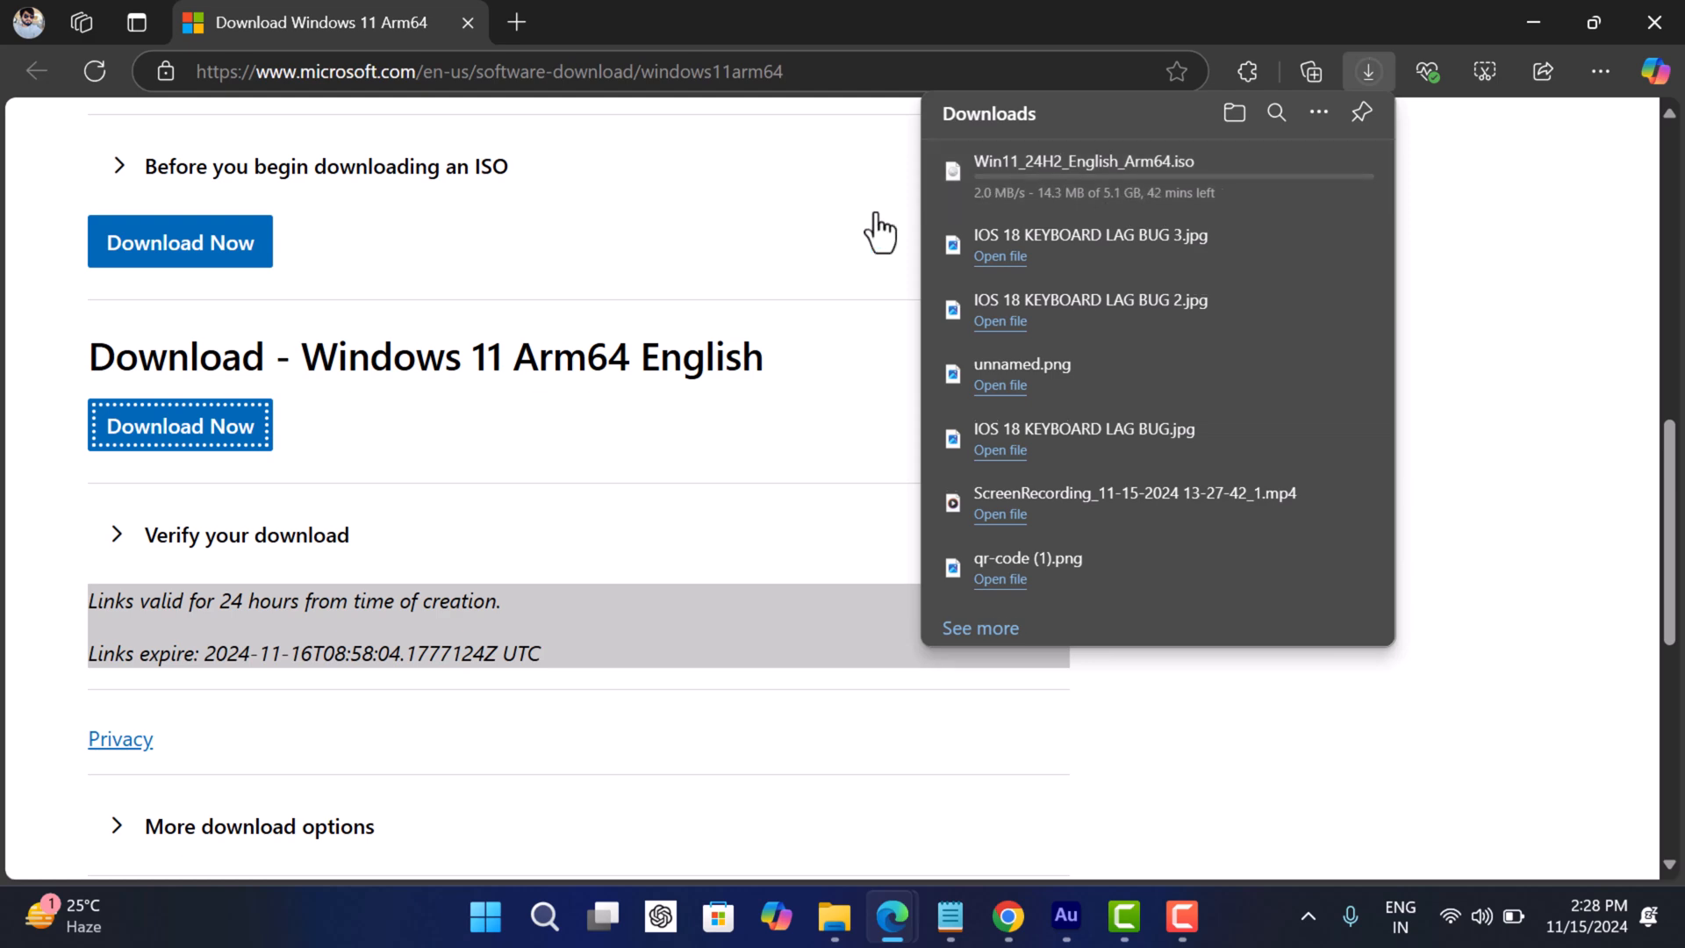